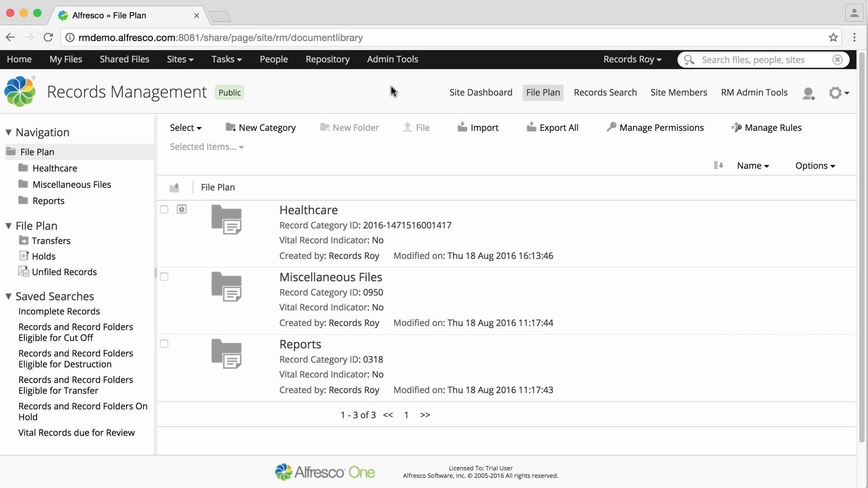
pyautogui.moveTo(334, 203)
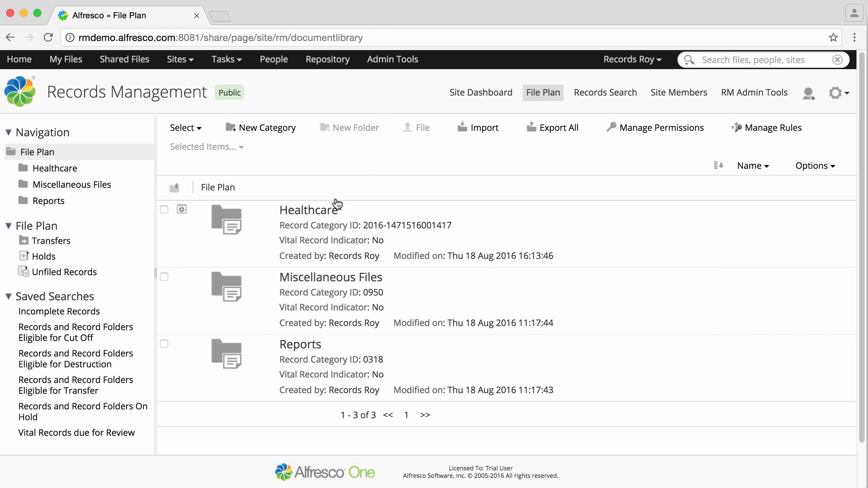
# Bring up Manage Permissions for the Healthcare category in the File Plan.
pyautogui.click(304, 209)
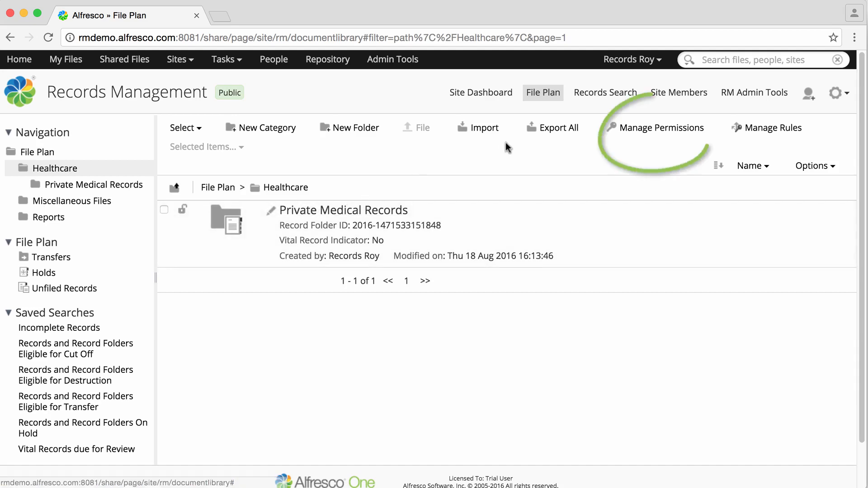
pyautogui.click(662, 127)
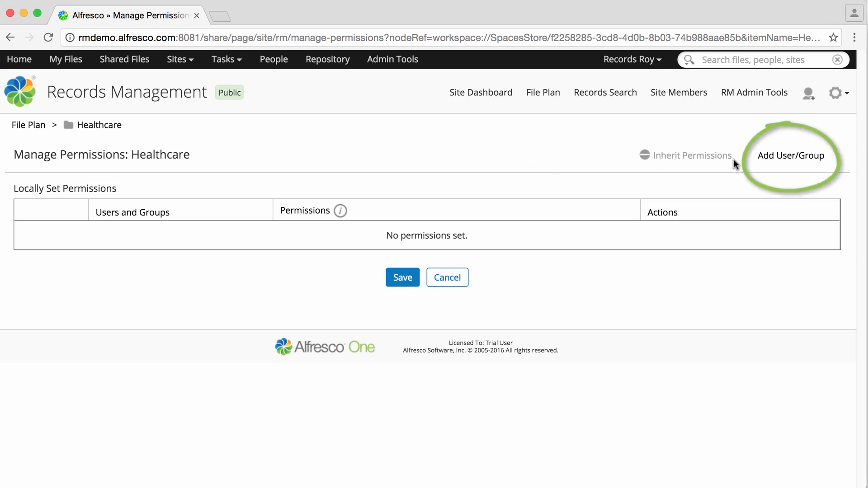
# Search 'record' and add Records Management User to Healthcare's locally set permissions with Read Only access.
pyautogui.click(794, 156)
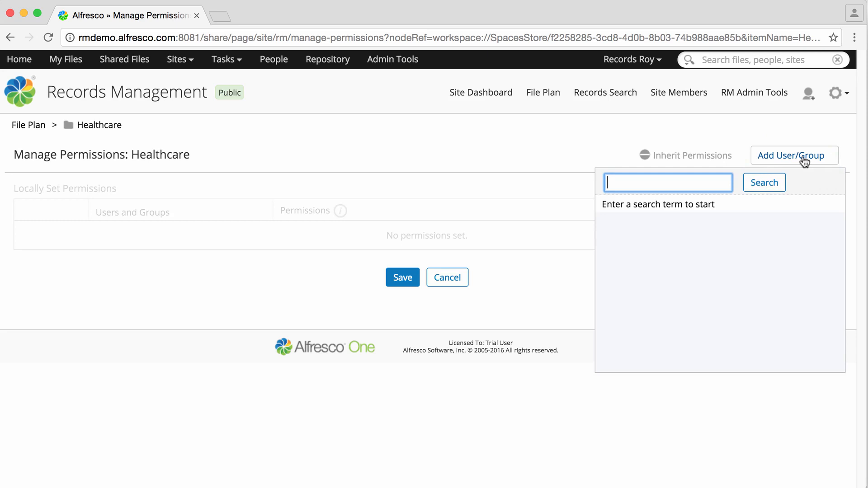
pyautogui.moveTo(707, 183)
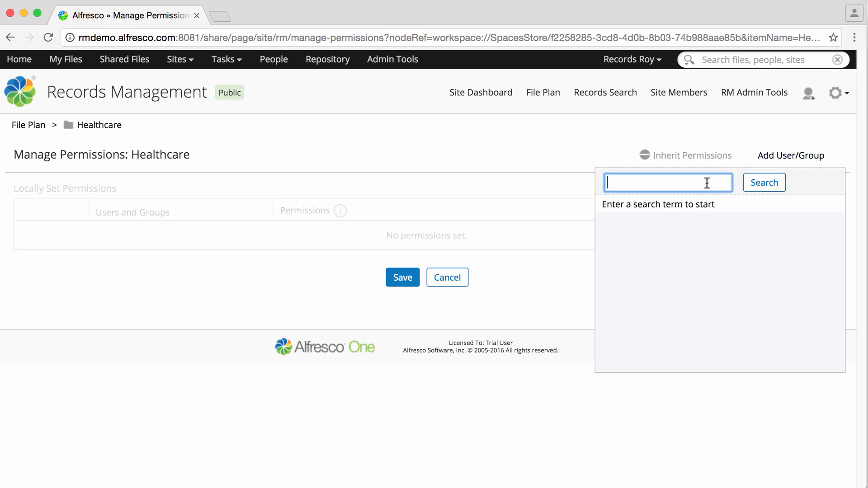
pyautogui.write('record')
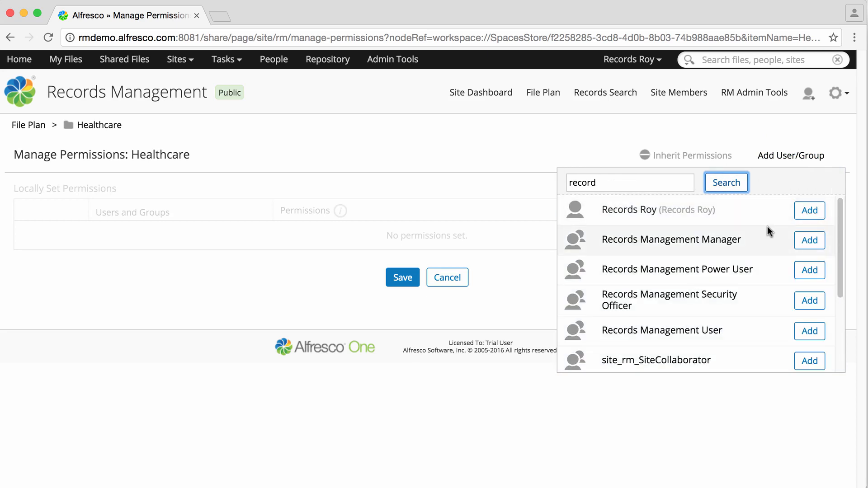
pyautogui.scroll(-3)
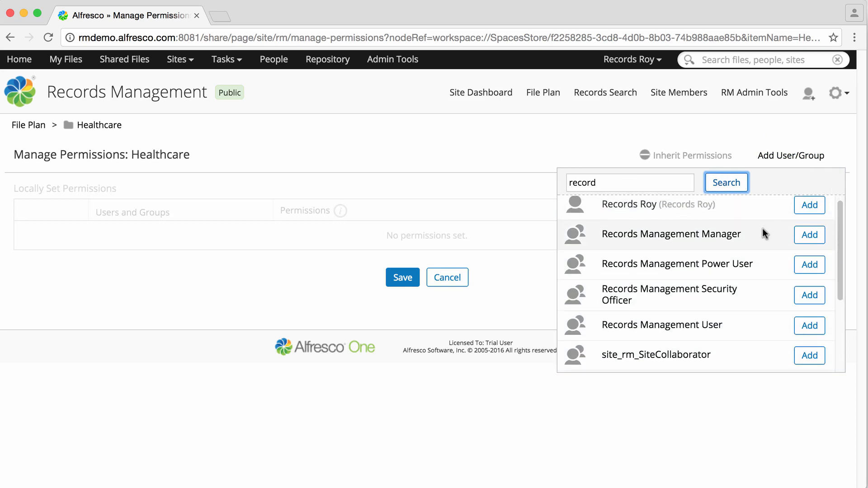
pyautogui.scroll(-3)
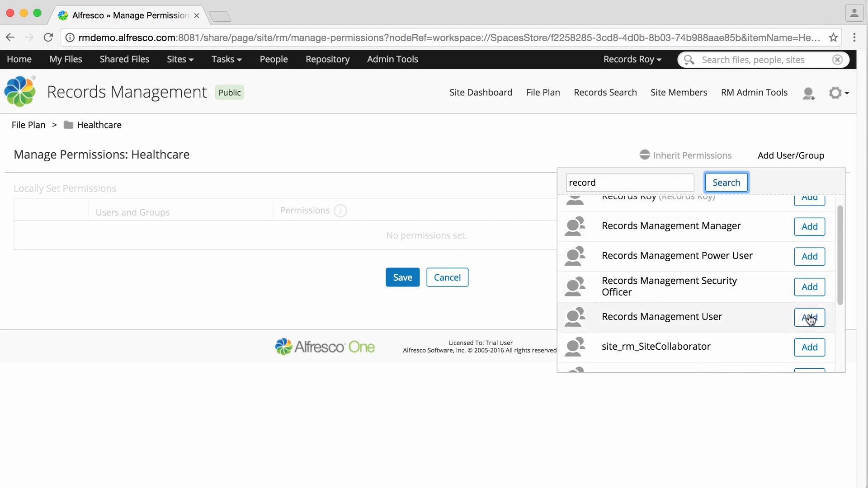
pyautogui.click(810, 318)
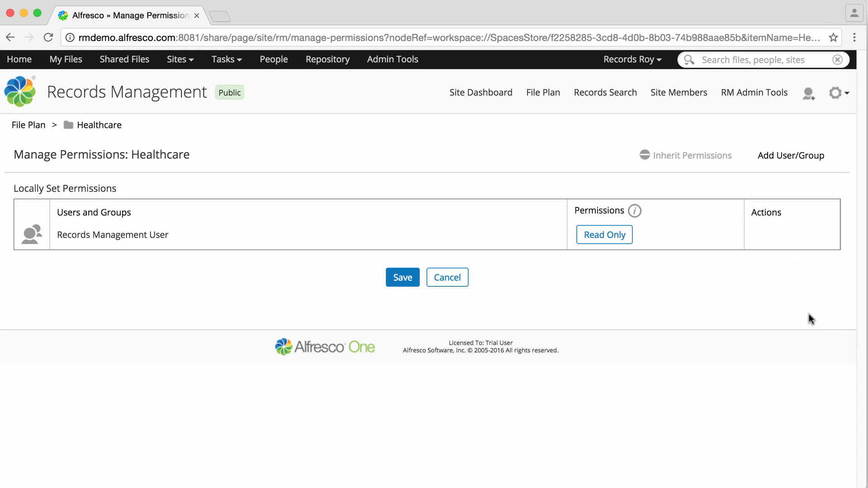
pyautogui.click(604, 235)
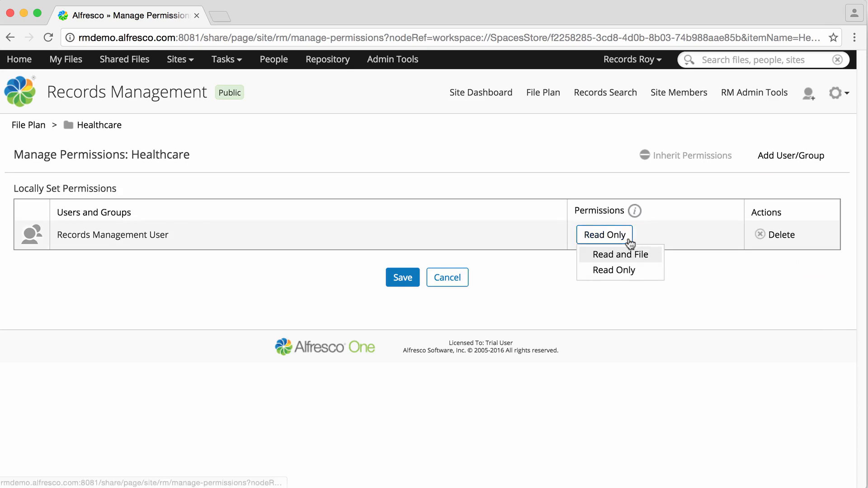
# Change Records Management User's access from Read Only to Read and File and save.
pyautogui.click(620, 255)
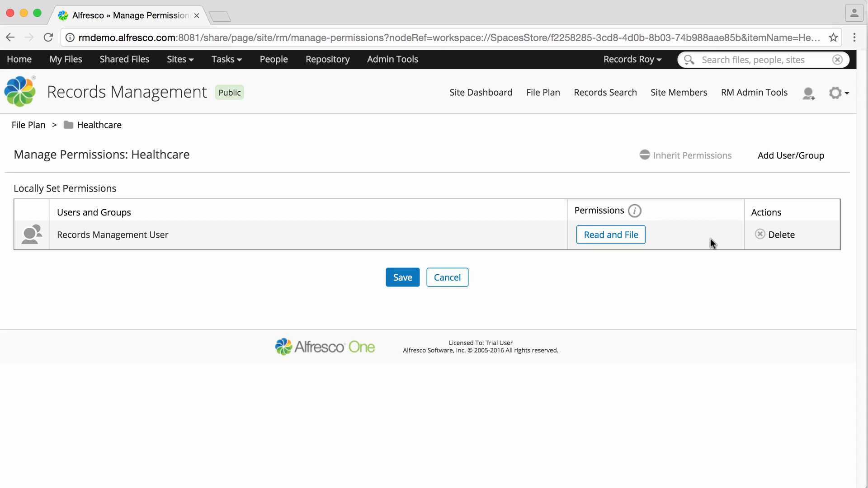
pyautogui.click(404, 278)
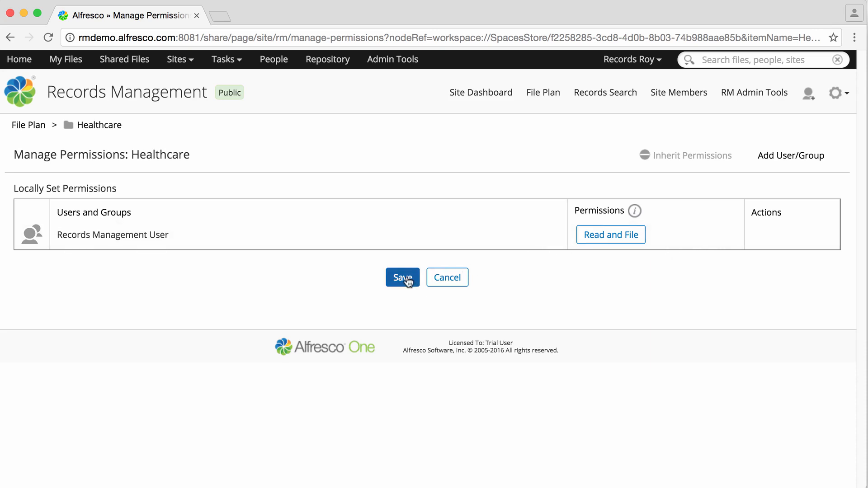
pyautogui.click(403, 277)
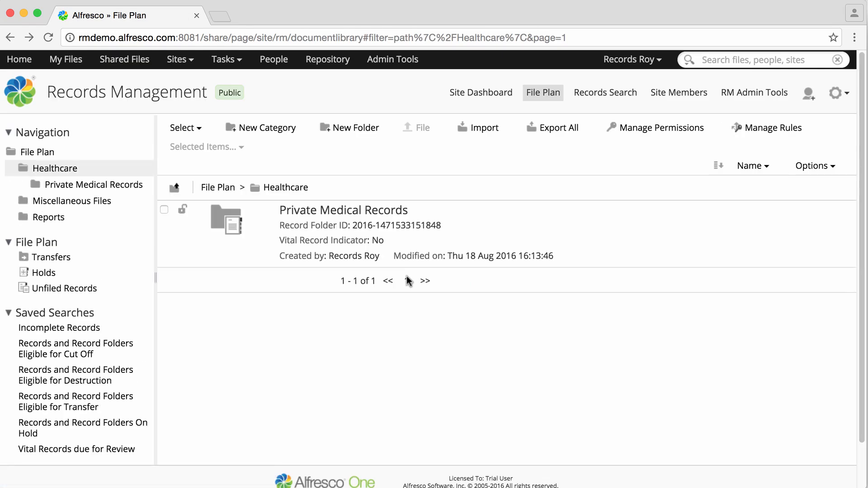